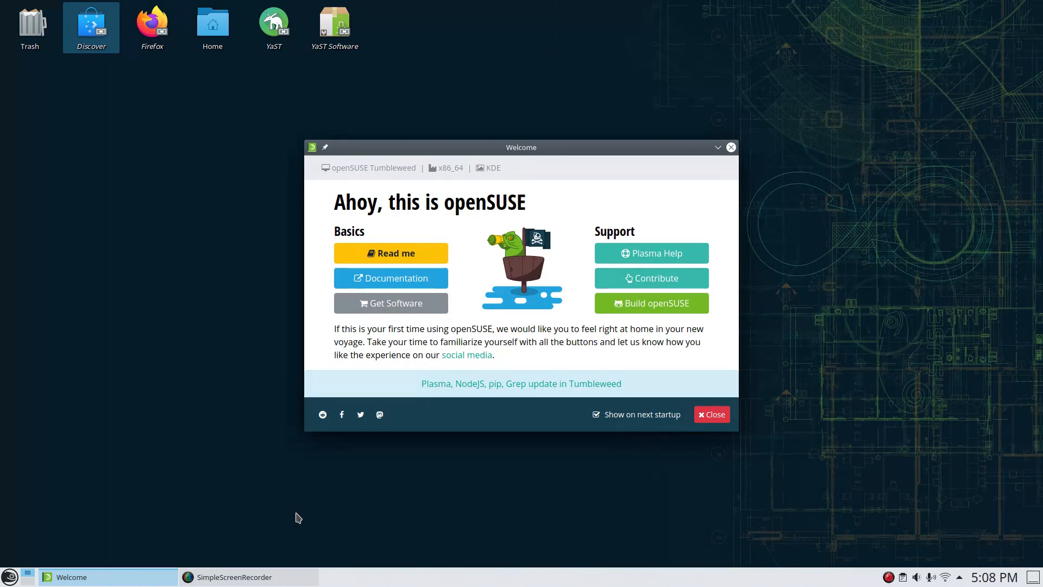
mouse_move(761, 222)
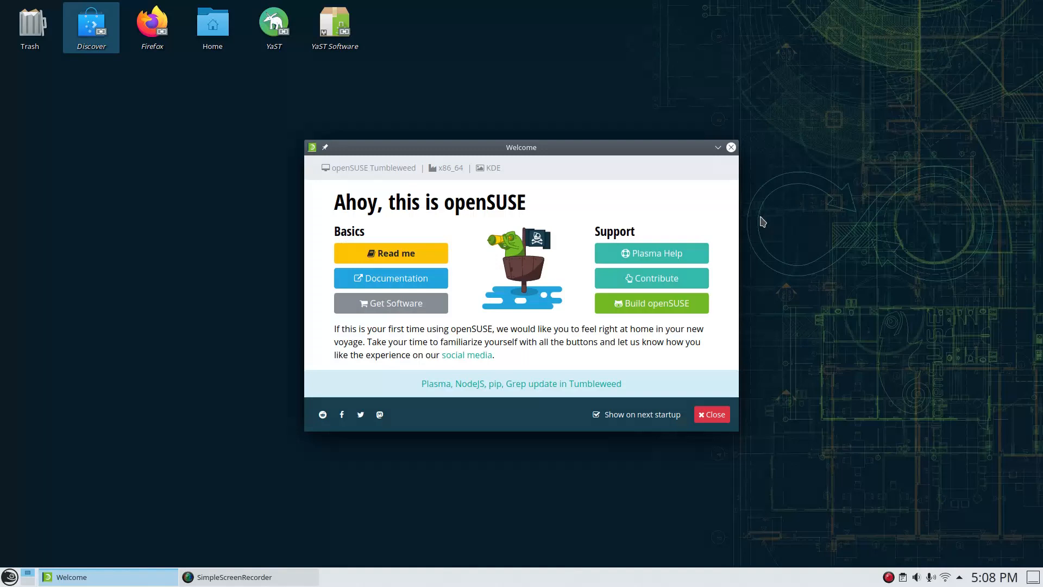
Untick 'Show on next startup' in openSUSE Welcome and close the welcome screen.
left_click(595, 414)
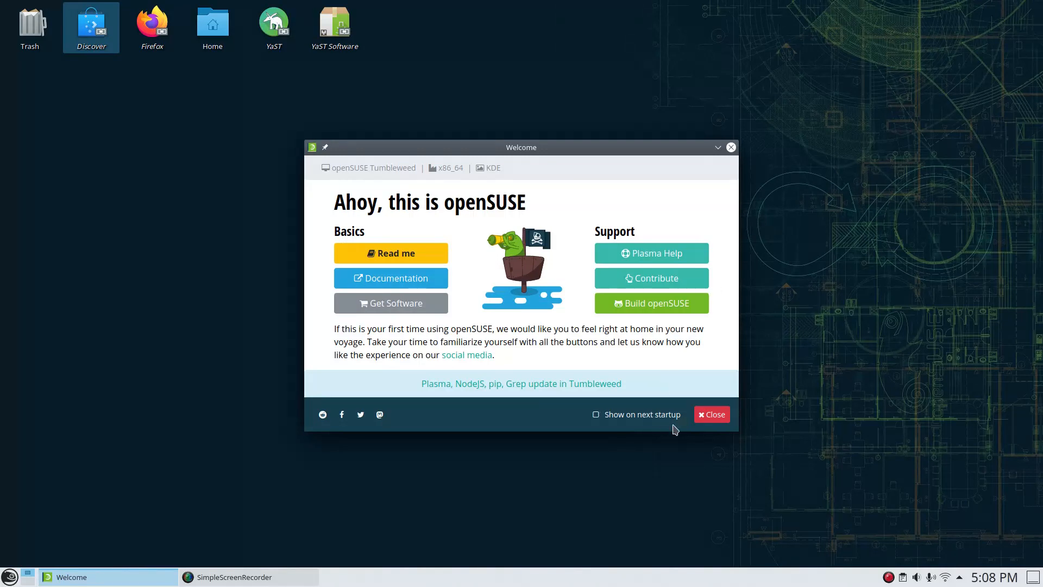
left_click(711, 414)
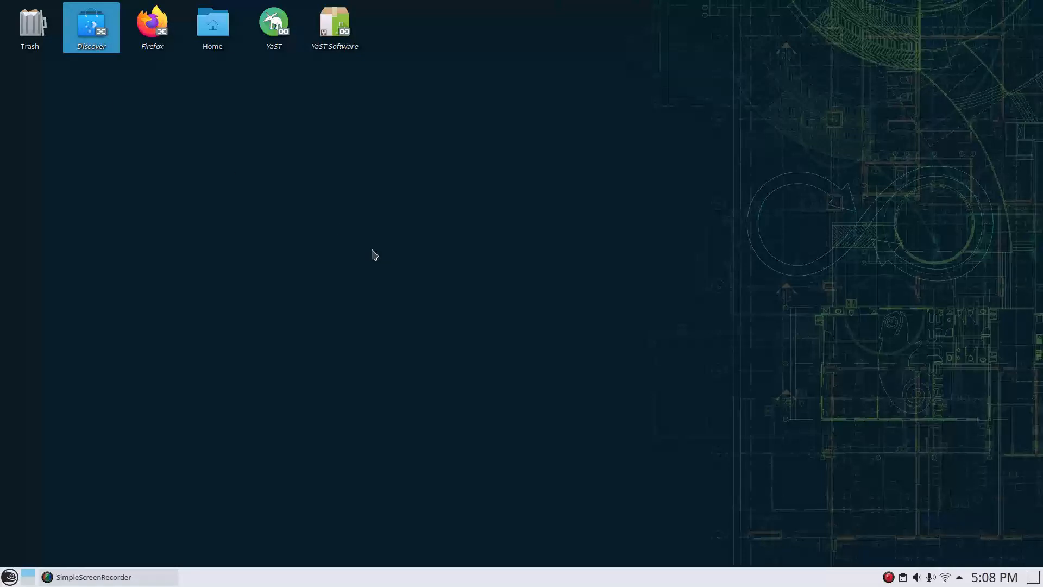
mouse_move(359, 277)
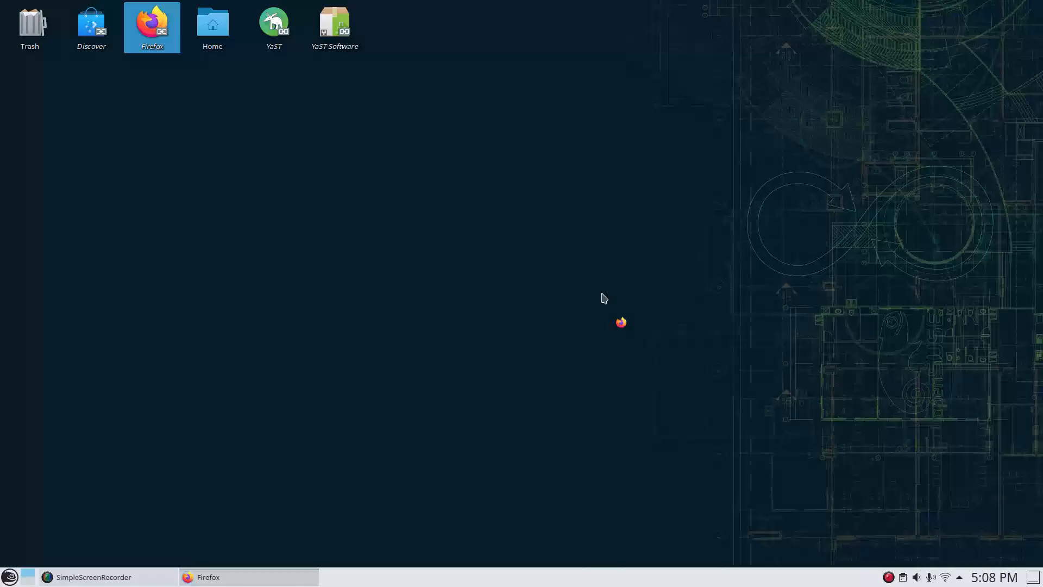
Launch Firefox and browse the Tumbleweed download page's Live tab LiveCD images.
double_click(152, 26)
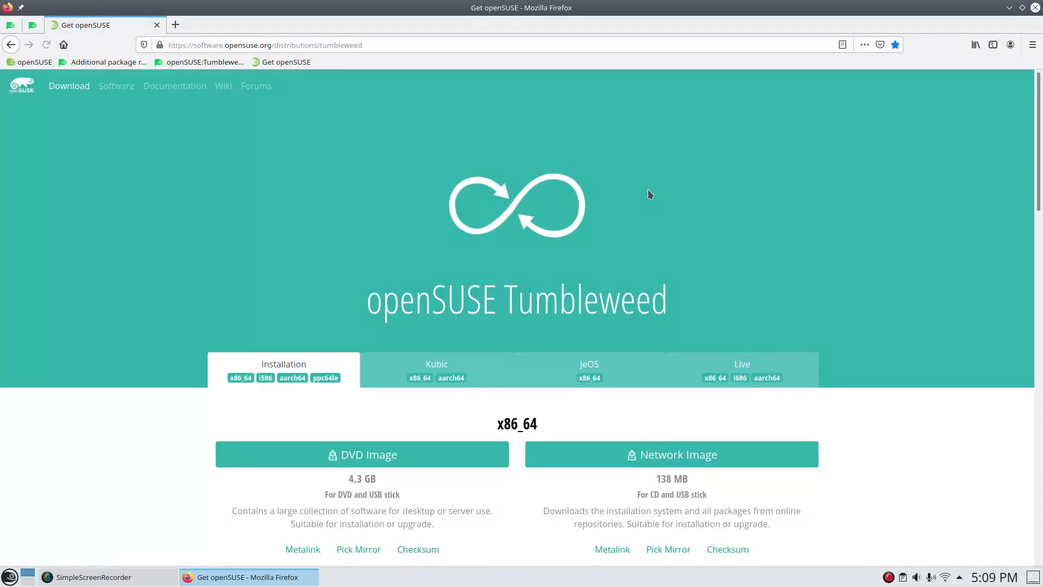
scroll("down", 3)
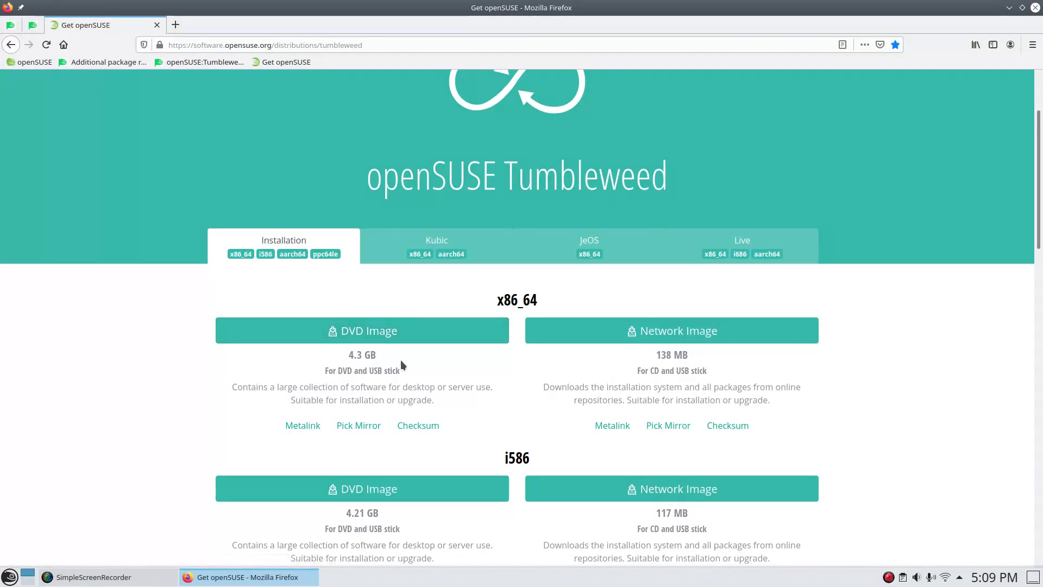
mouse_move(624, 358)
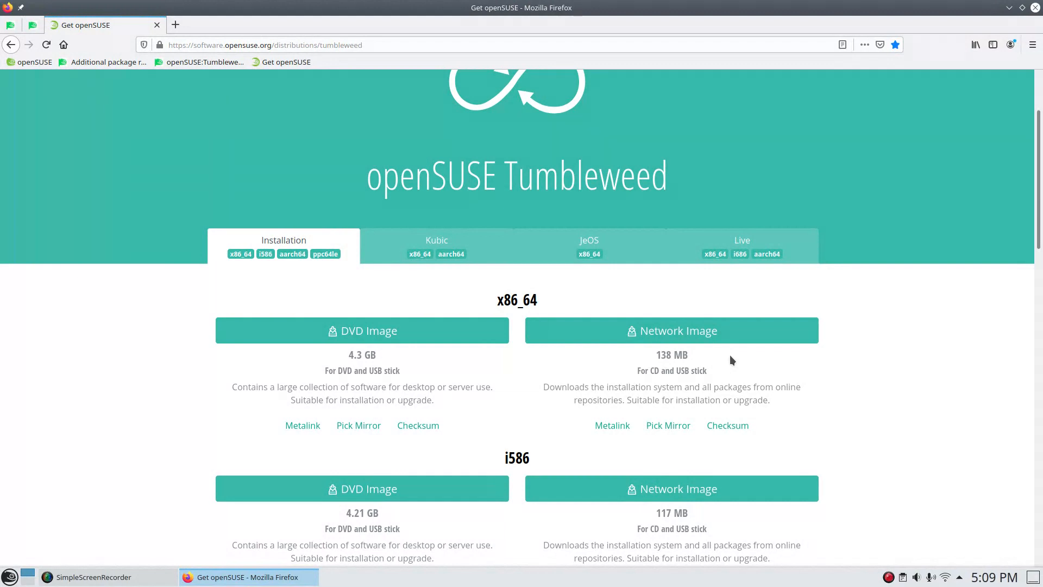
mouse_move(736, 371)
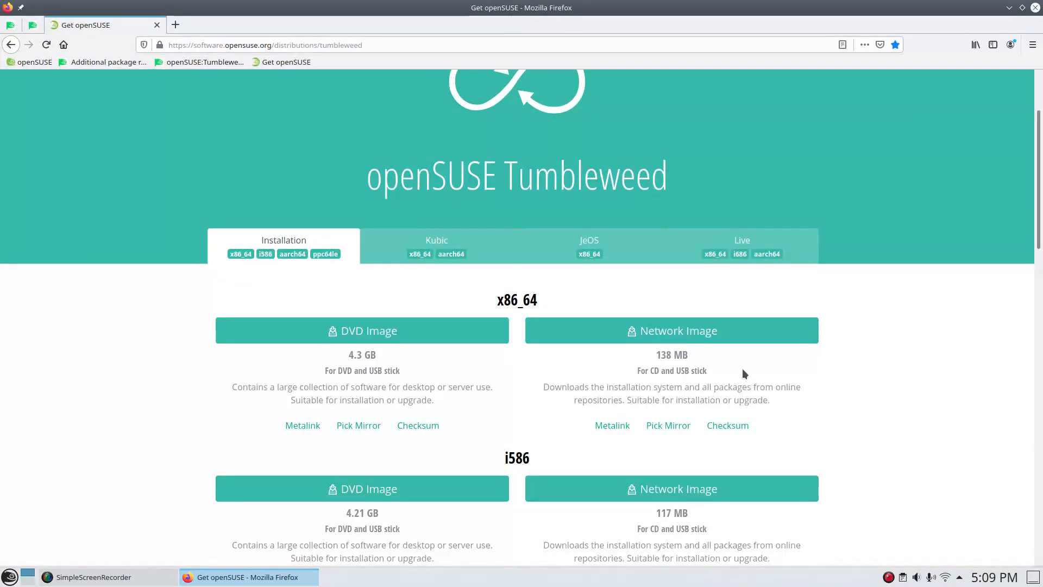
left_click(741, 245)
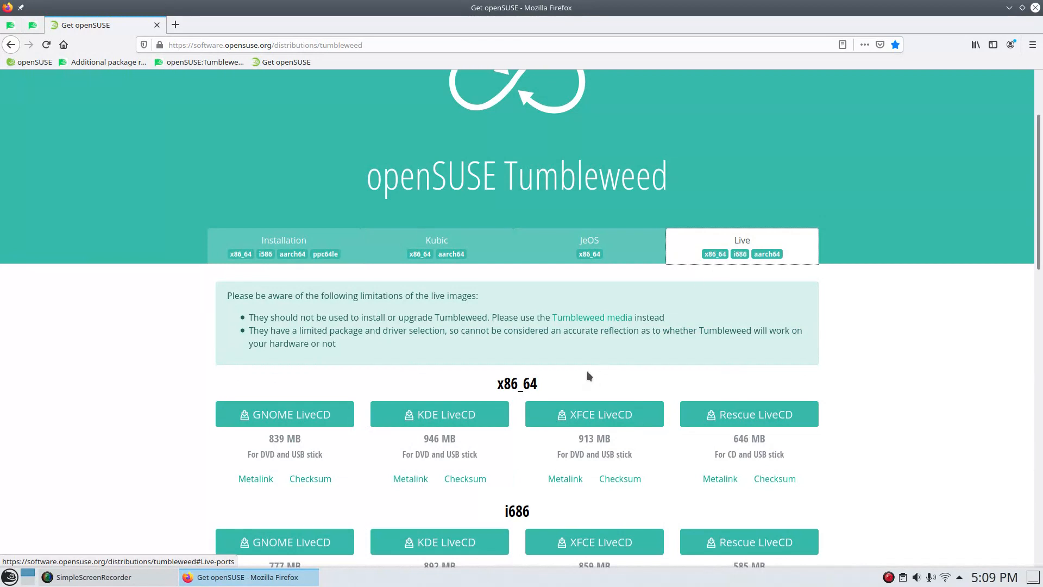
scroll("down", 3)
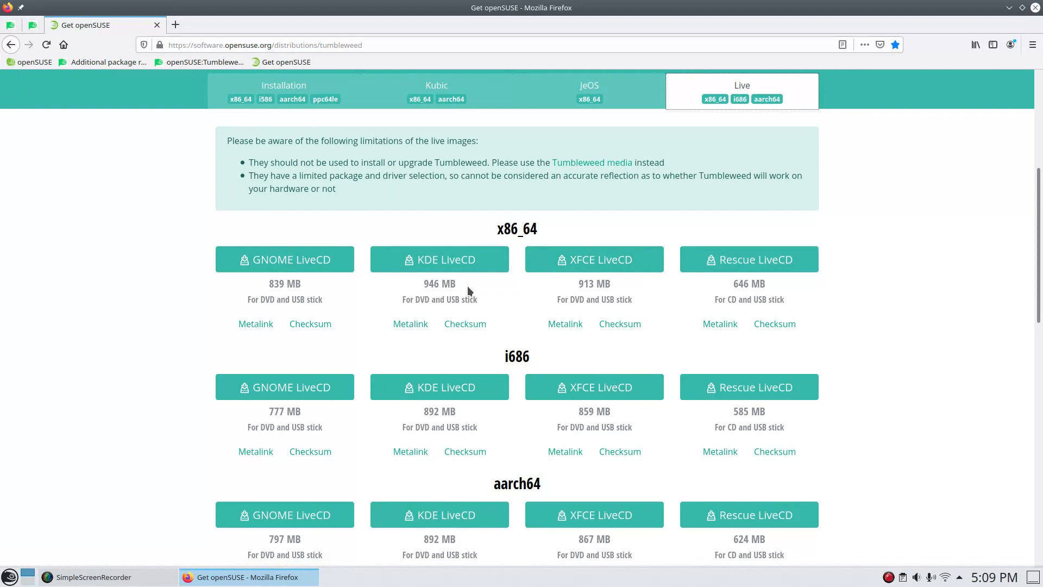
mouse_move(507, 302)
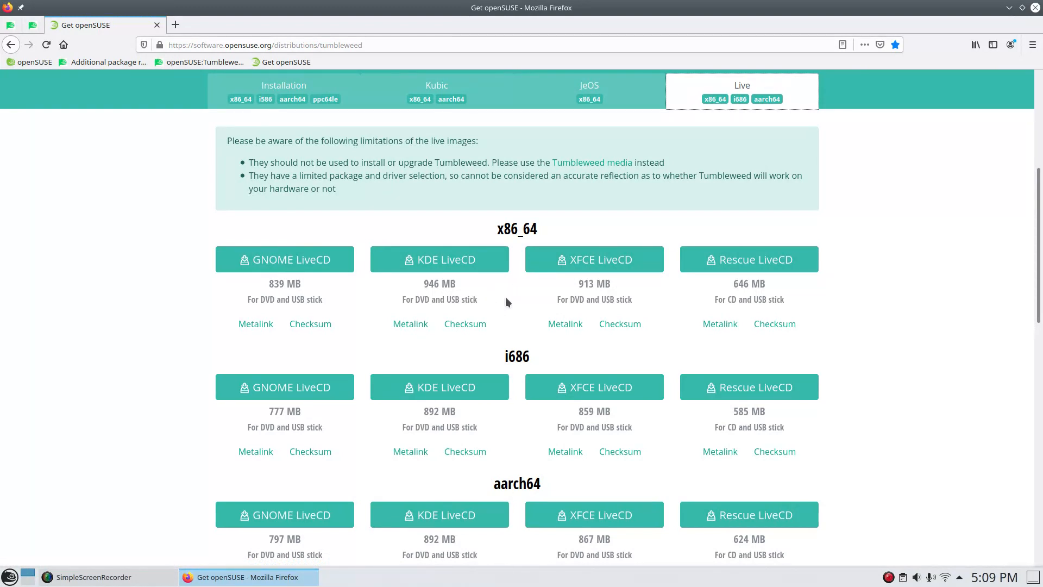
mouse_move(402, 169)
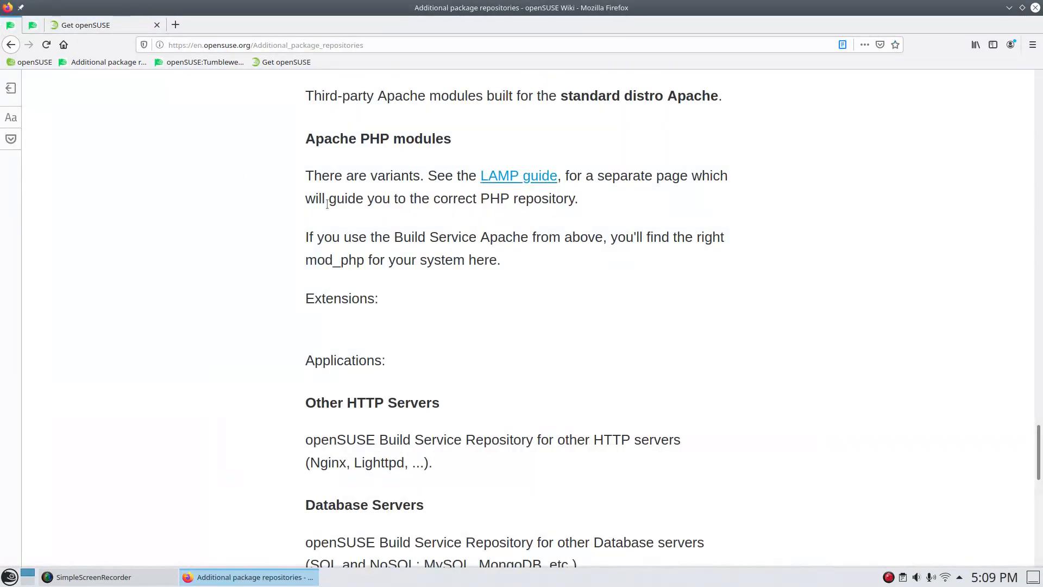
Scroll the Additional package repositories wiki to the Packman section with its four repositories.
scroll("up", 3)
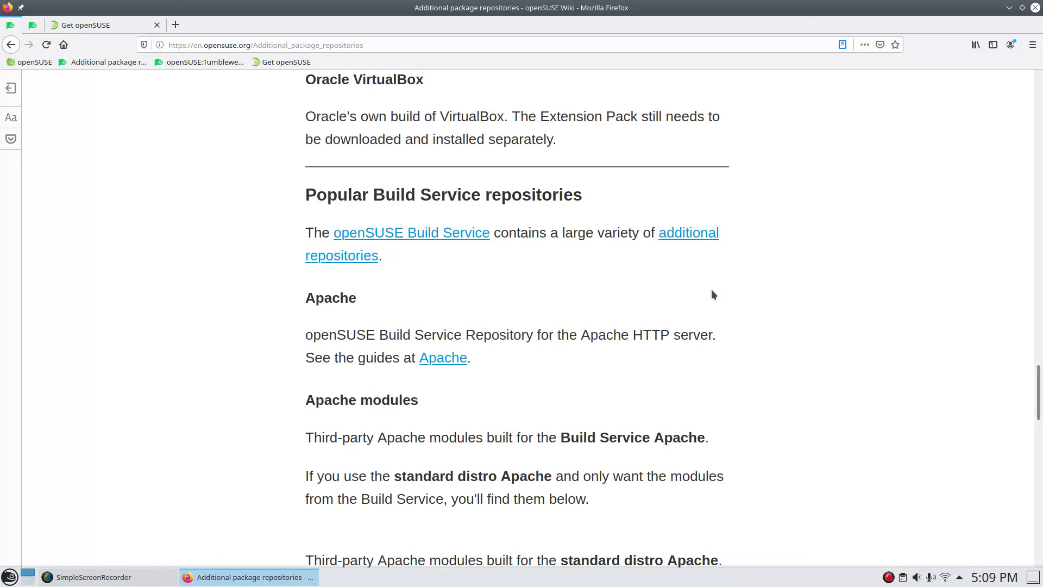
scroll("down", 3)
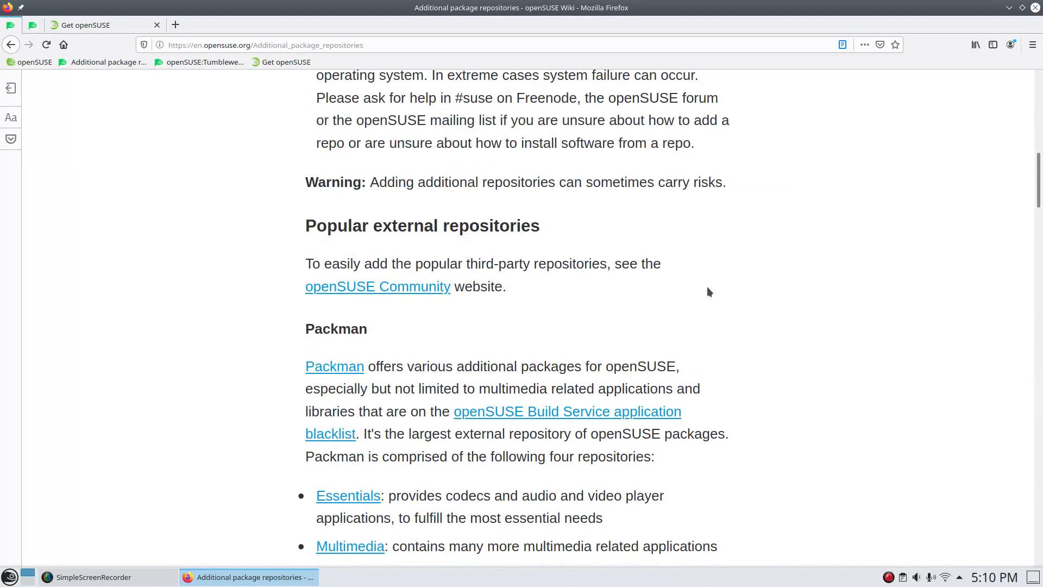
scroll("down", 3)
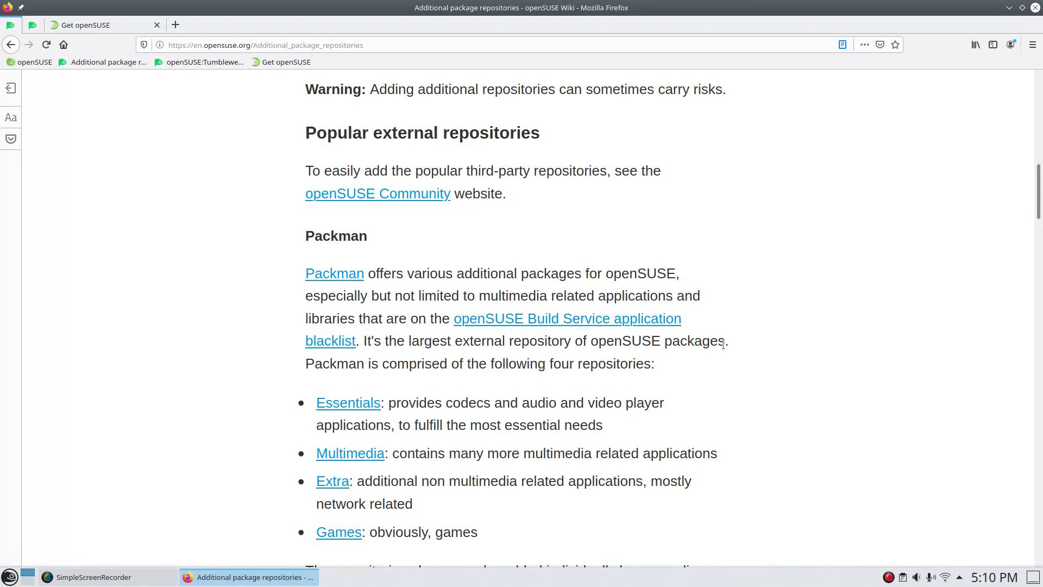
scroll("down", 3)
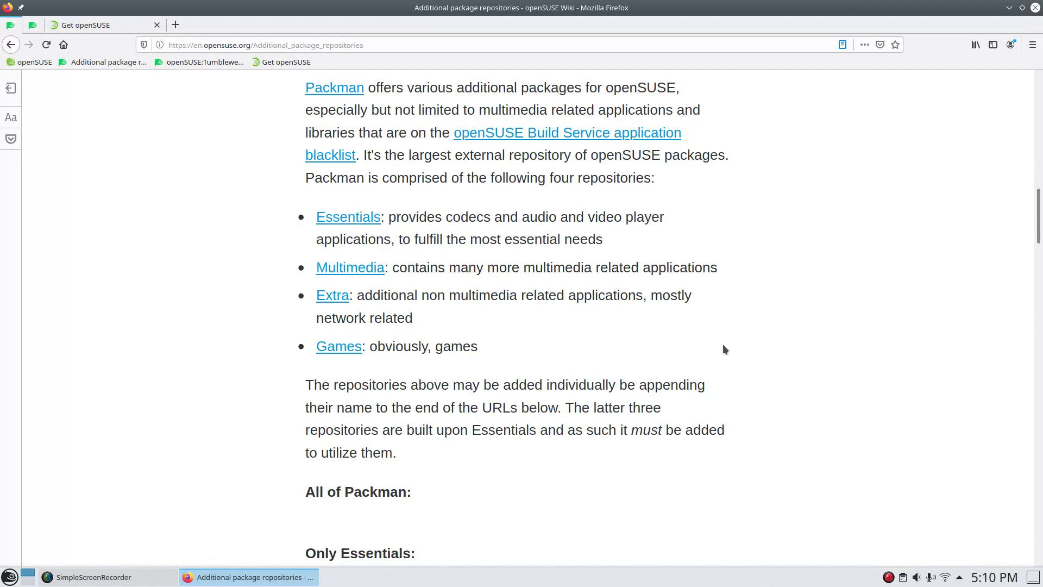
mouse_move(541, 332)
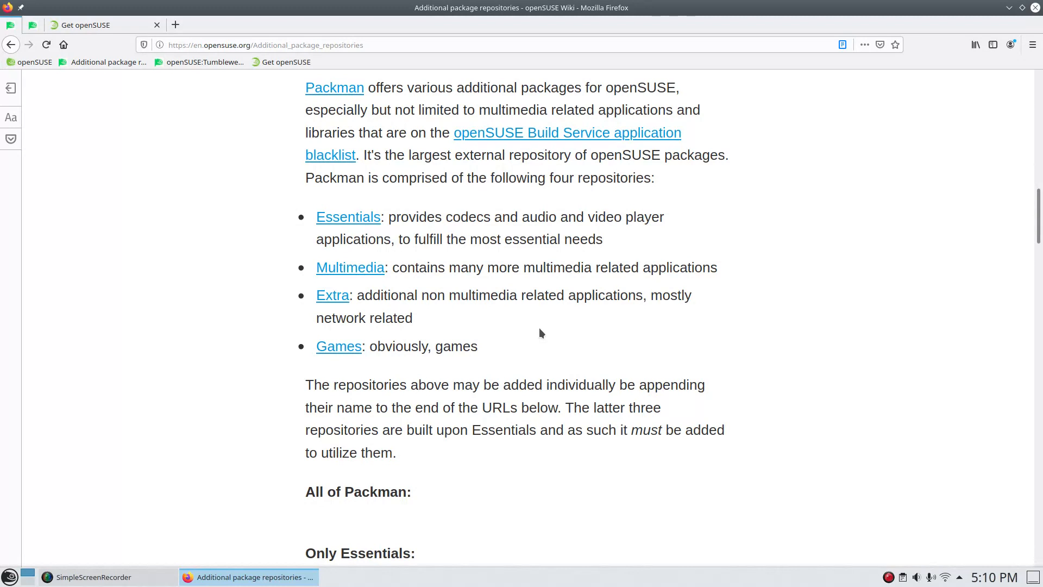
mouse_move(610, 284)
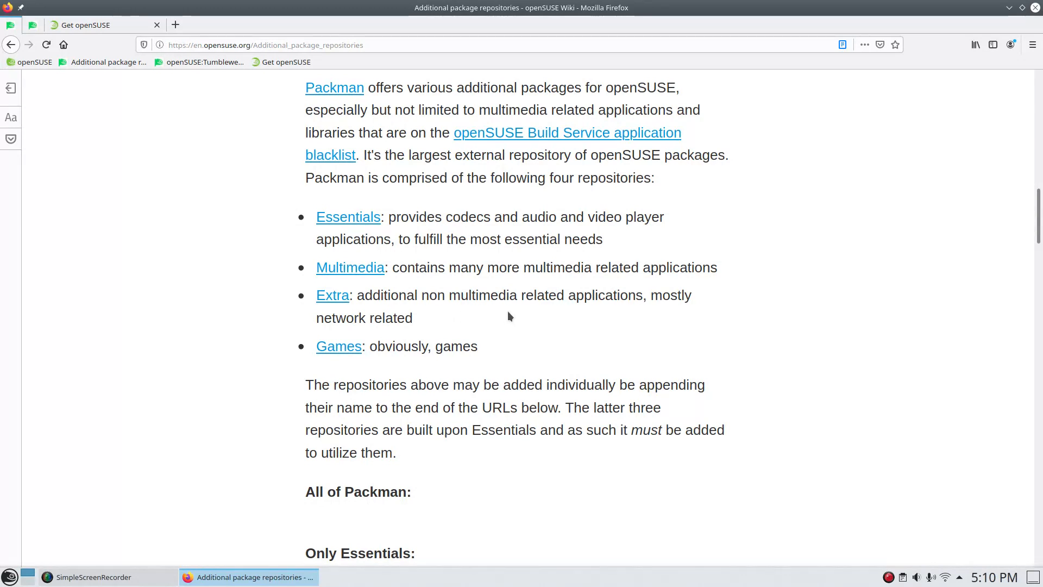
mouse_move(681, 318)
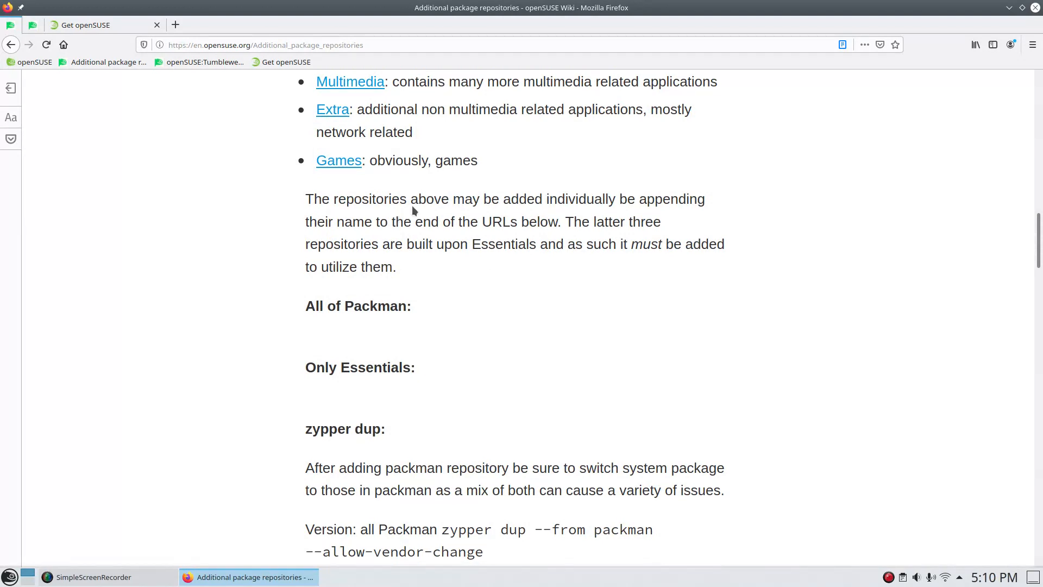
mouse_move(554, 350)
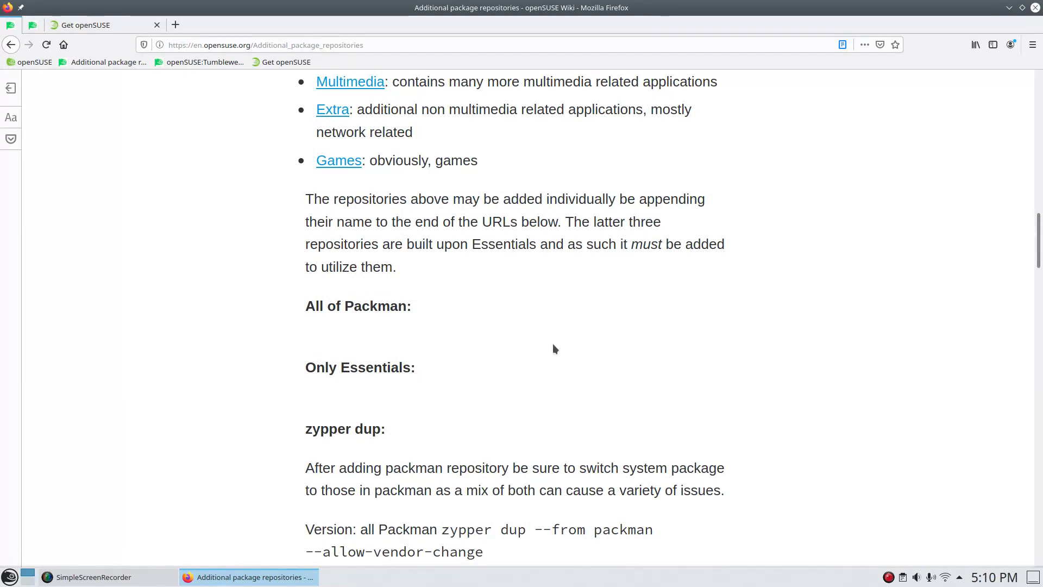
mouse_move(566, 351)
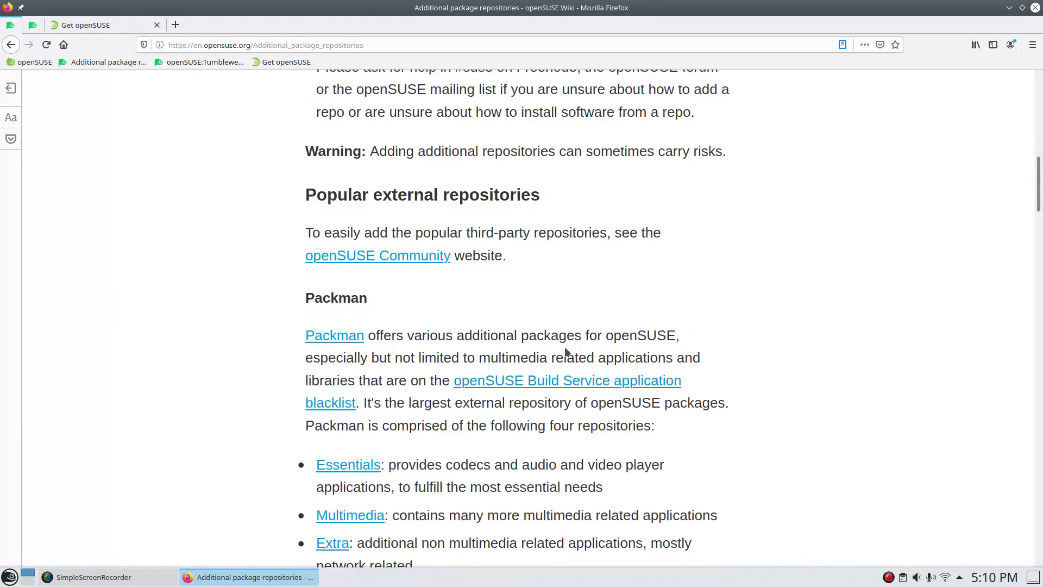
mouse_move(268, 293)
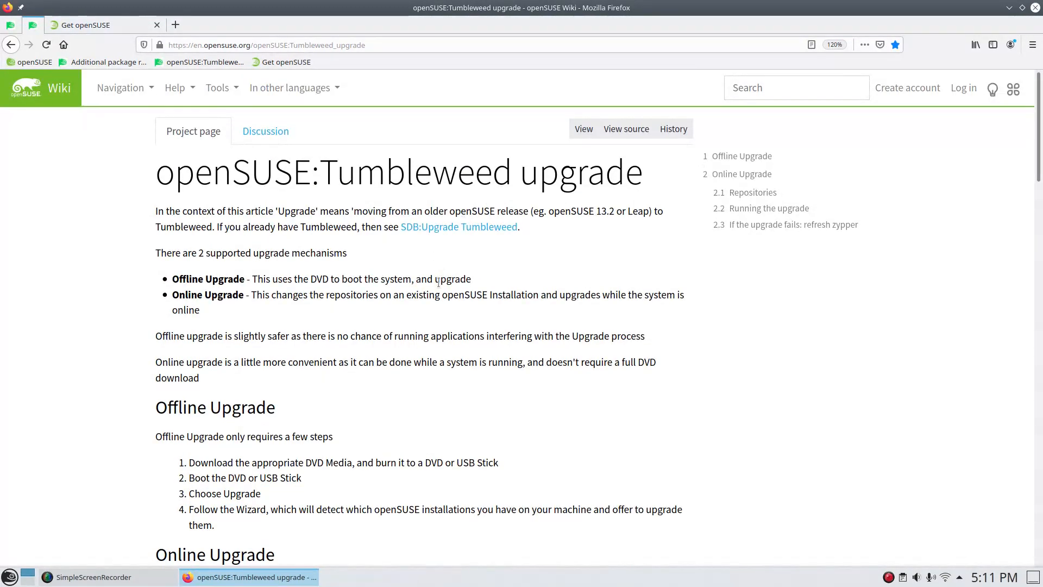
Scroll the Tumbleweed upgrade wiki down to the Online Upgrade and Repositories sections.
scroll("down", 3)
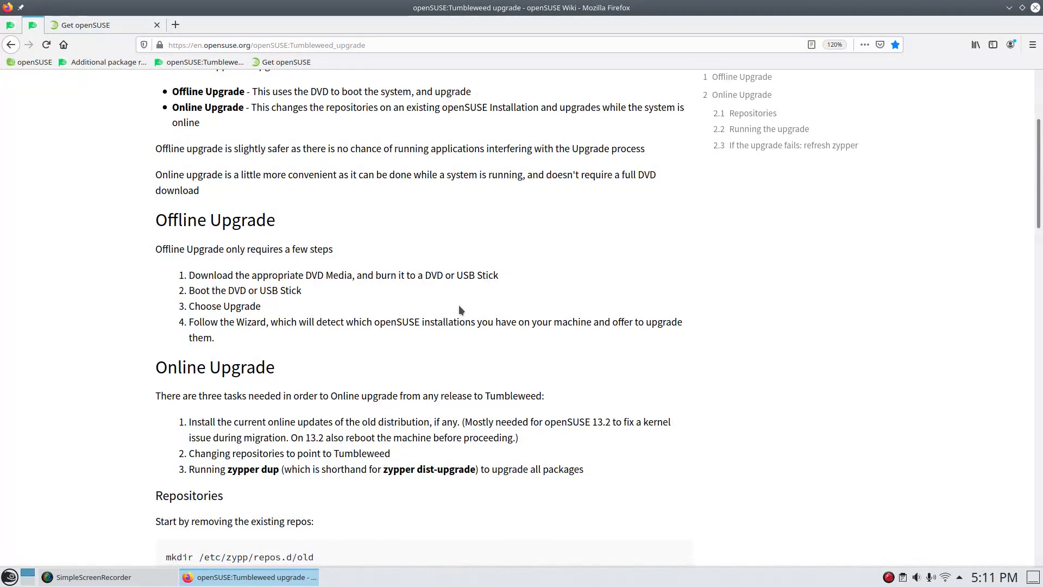
scroll("down", 3)
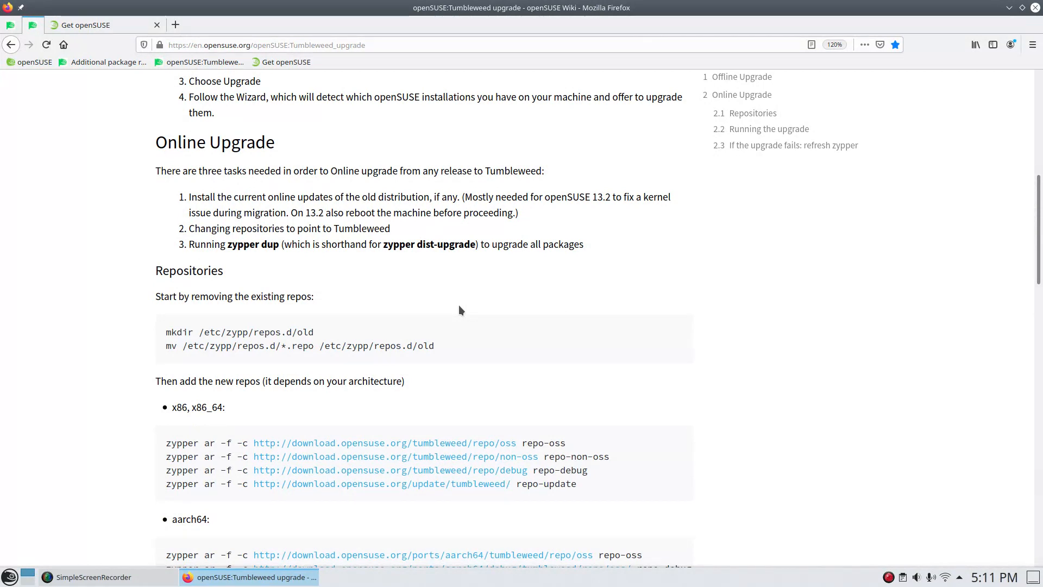
mouse_move(279, 262)
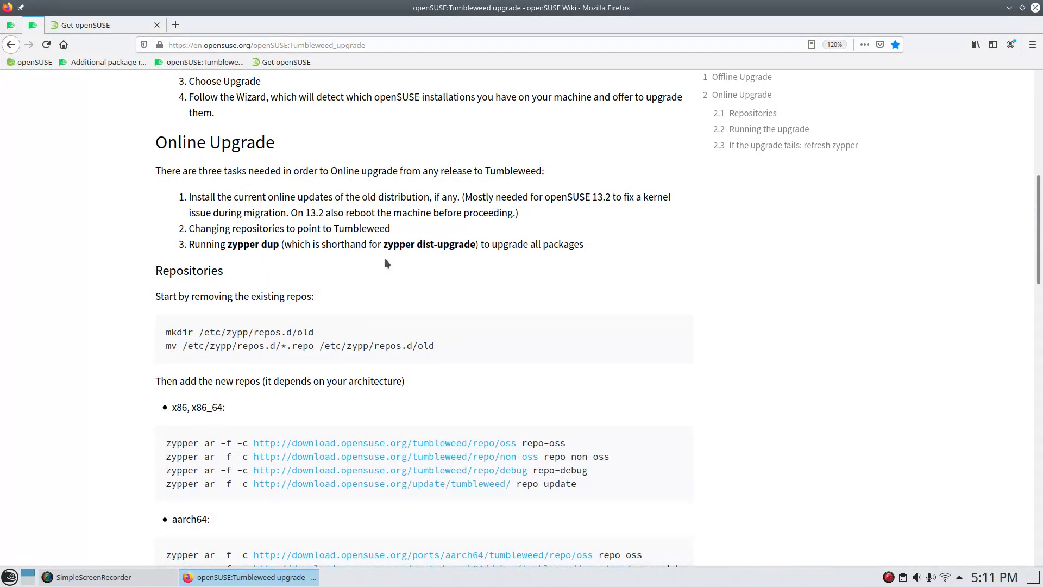
mouse_move(484, 268)
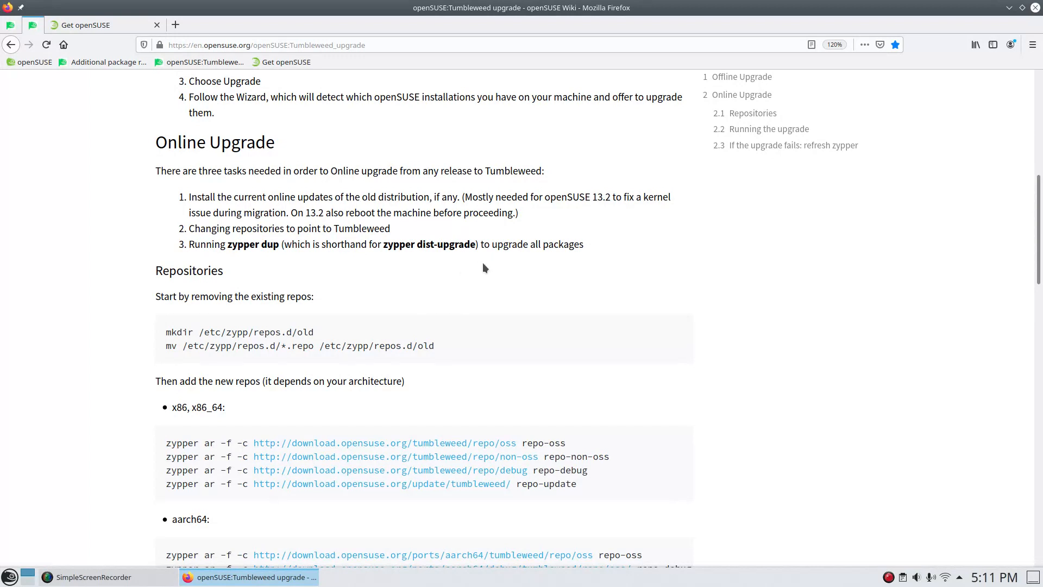
mouse_move(482, 307)
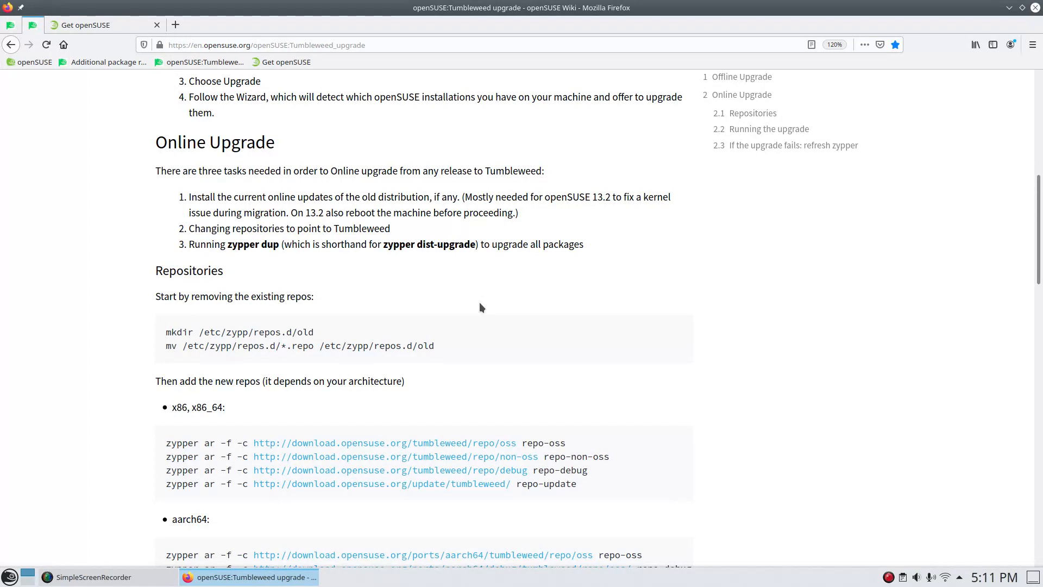
mouse_move(575, 217)
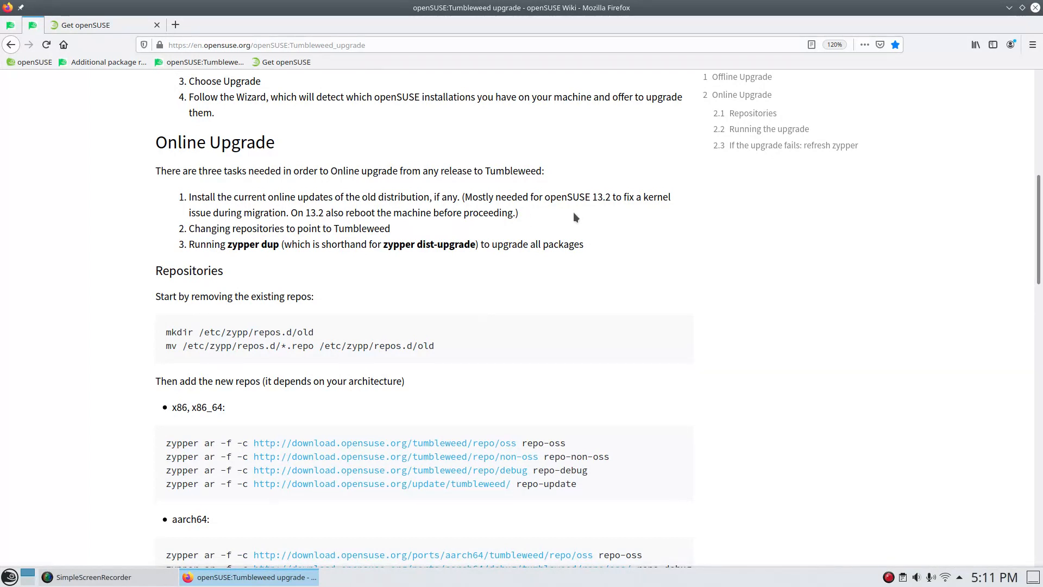
mouse_move(517, 293)
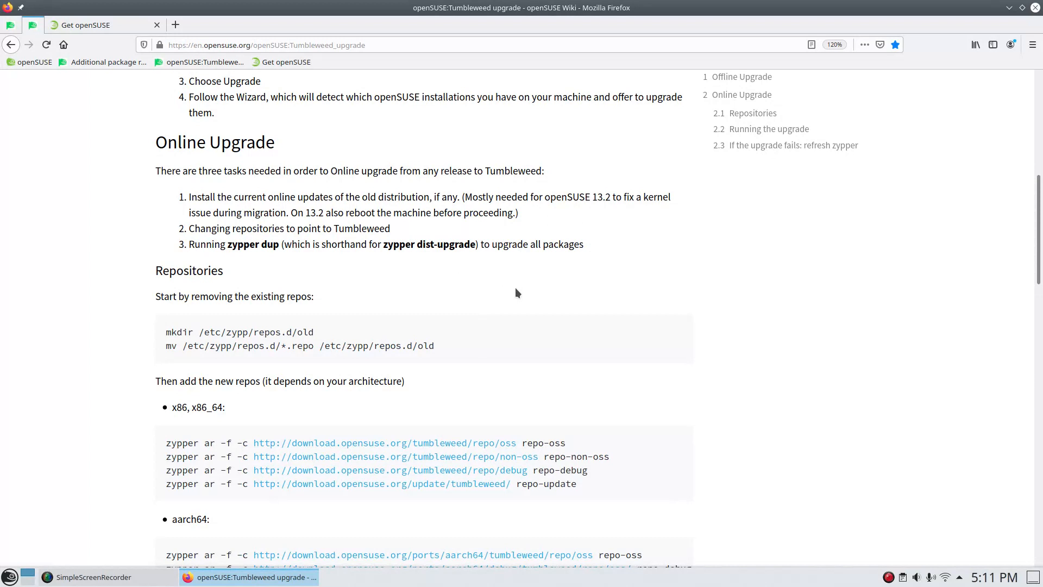
mouse_move(565, 318)
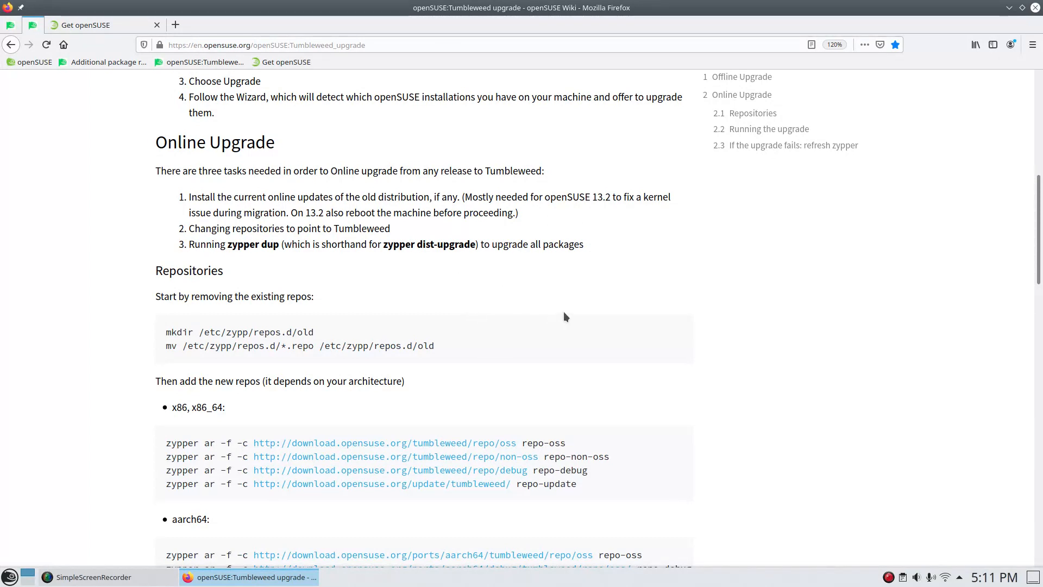
mouse_move(567, 307)
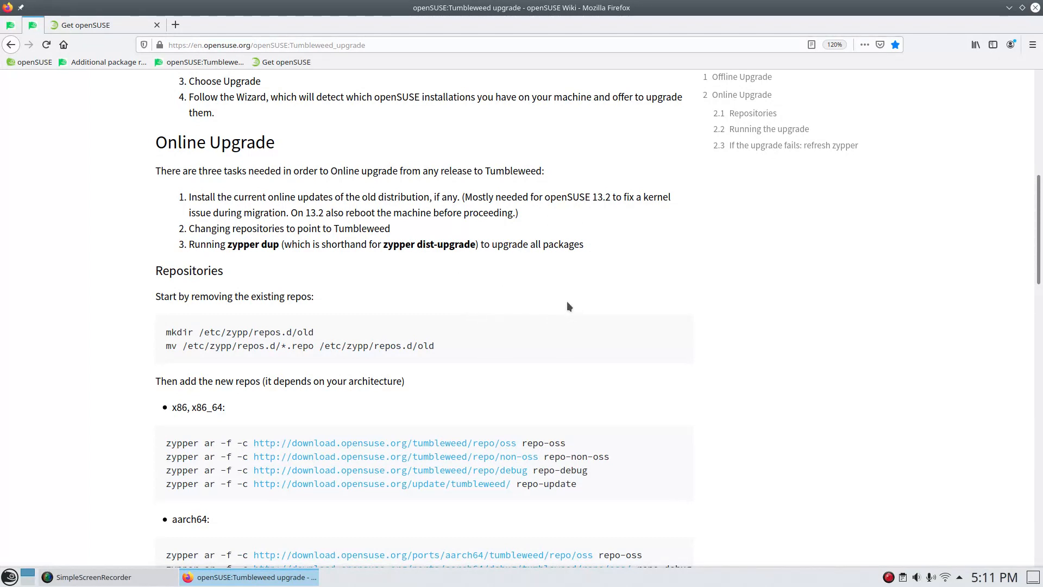
mouse_move(874, 222)
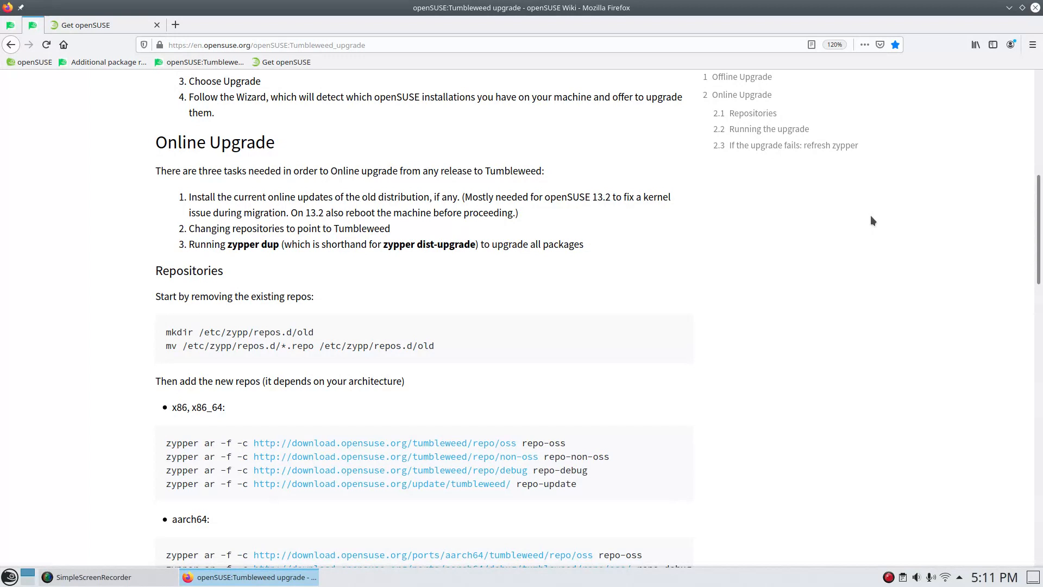
mouse_move(819, 275)
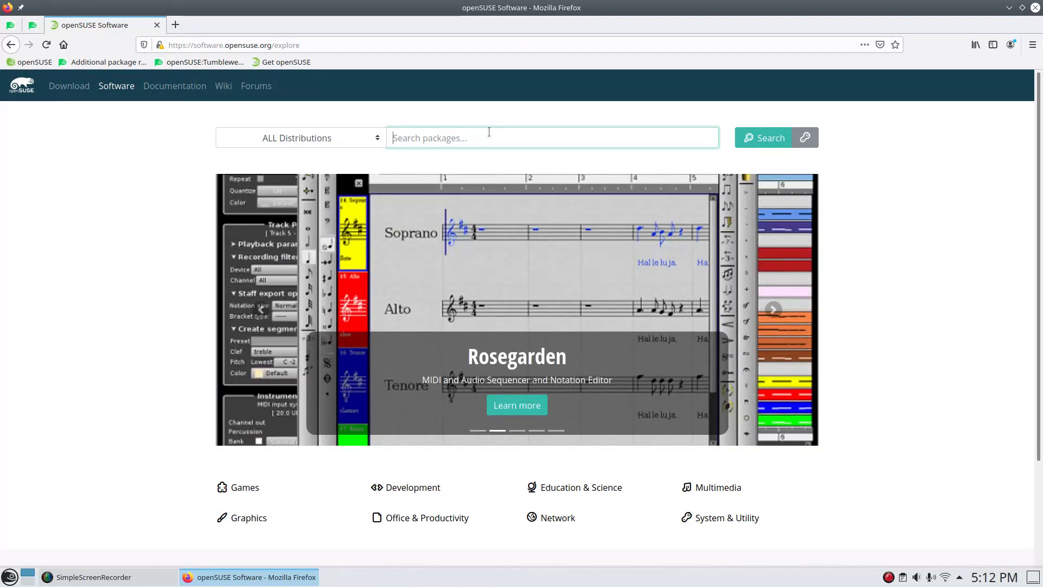
Search openSUSE Tumbleweed packages for vlc and start VLC's one-click install.
left_click(300, 137)
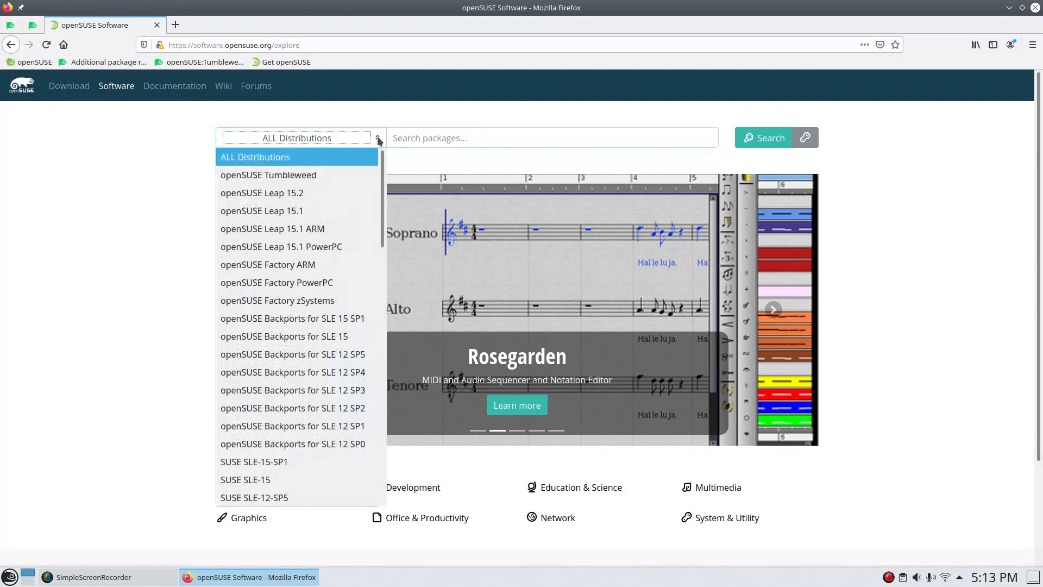
left_click(268, 175)
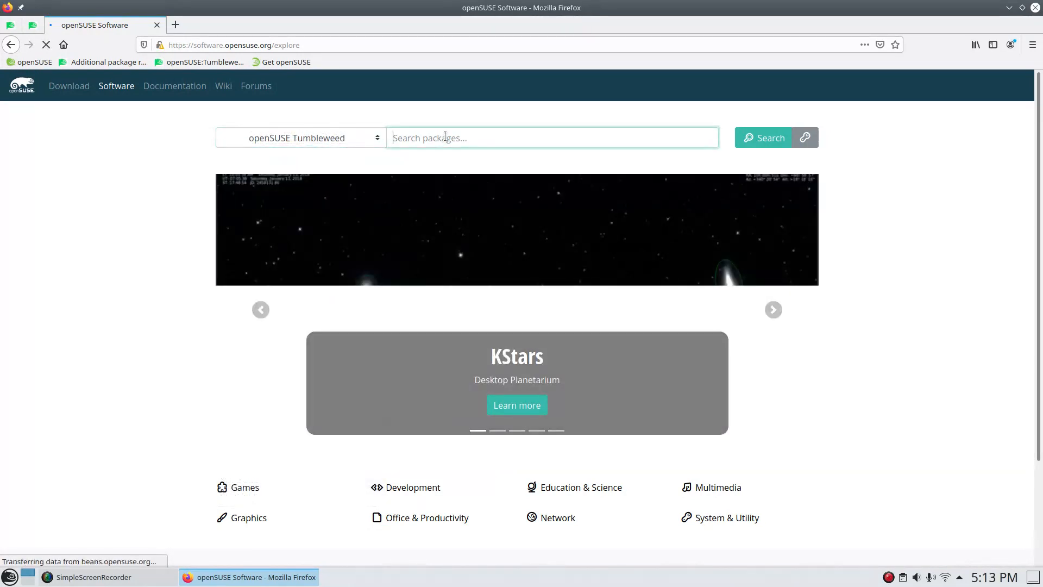
type("vlc")
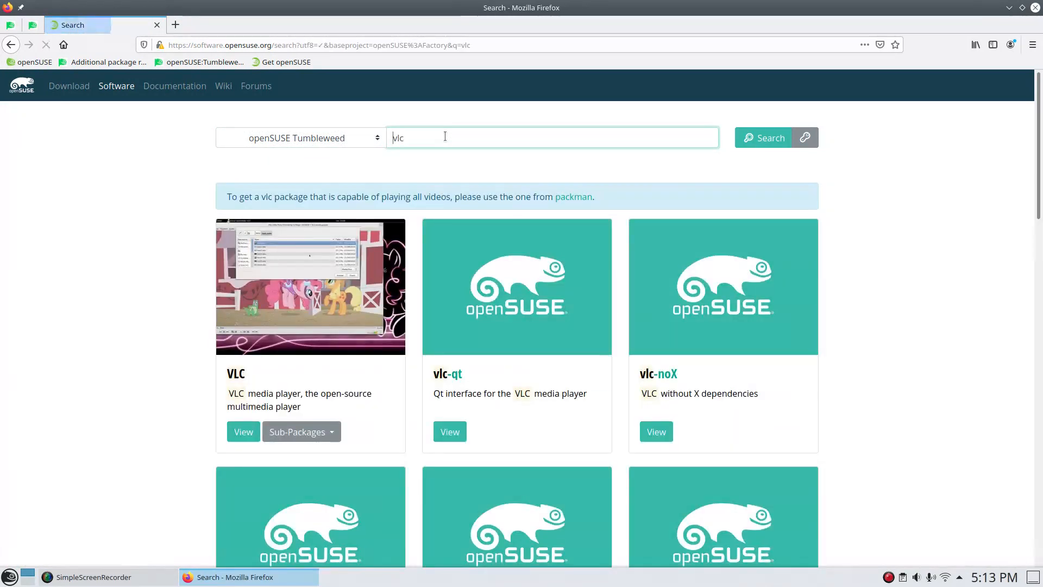
scroll("down", 3)
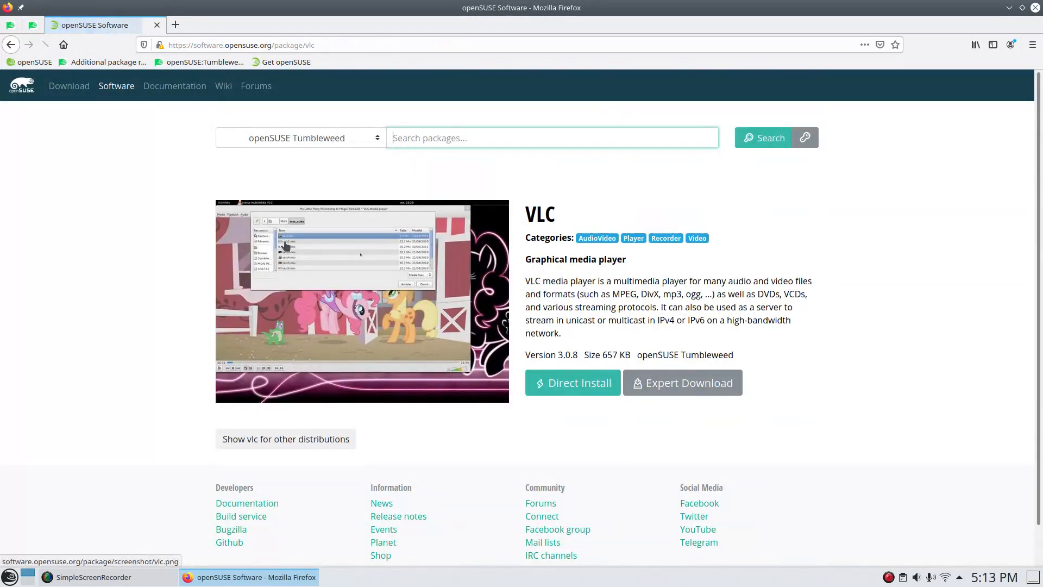
scroll("down", 3)
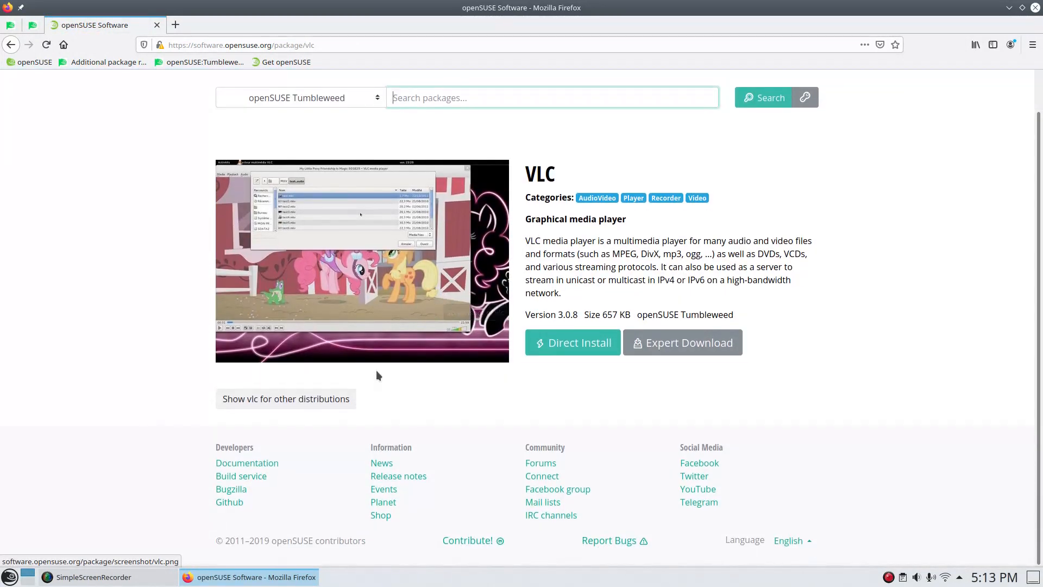
mouse_move(572, 343)
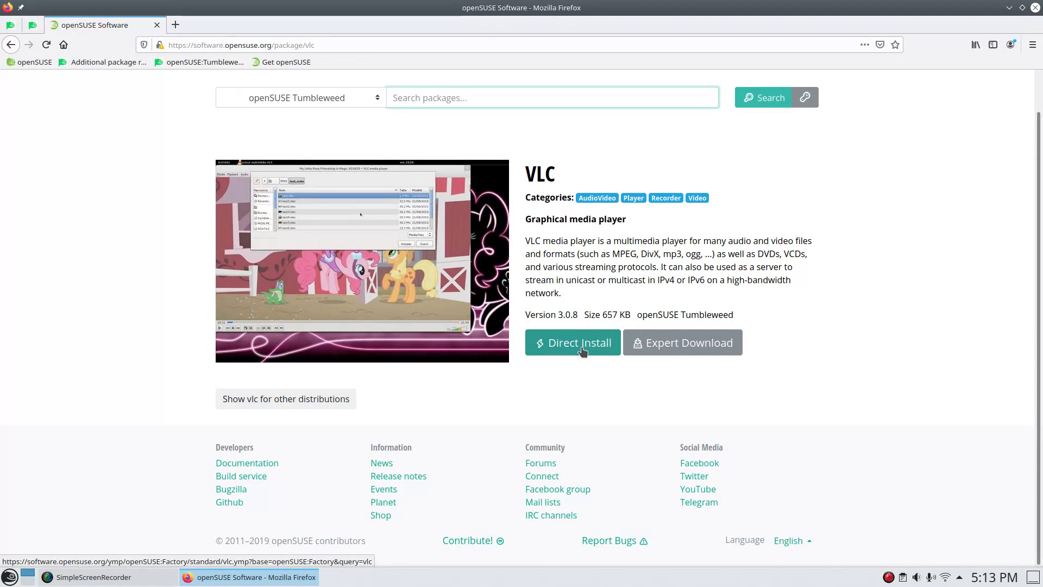
left_click(572, 341)
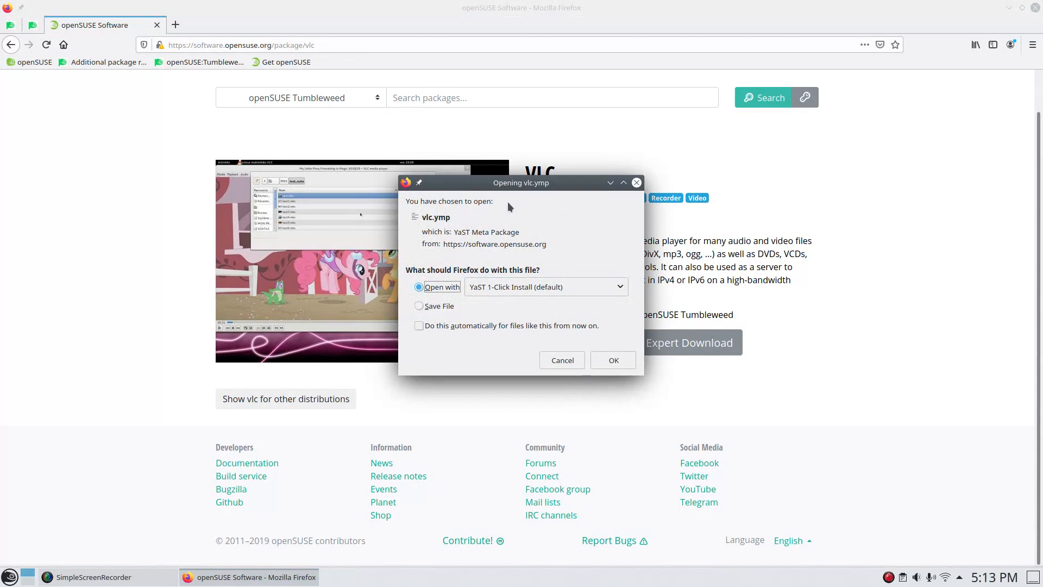
mouse_move(502, 270)
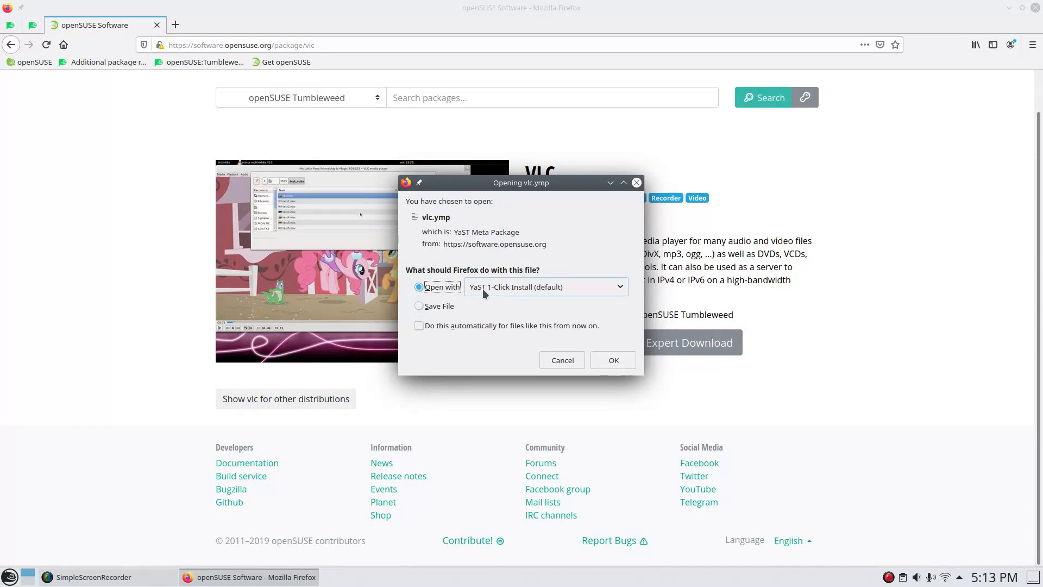
Dismiss the 'Opening vlc.ymp' dialog, returning to the VLC Tumbleweed package page.
left_click(561, 360)
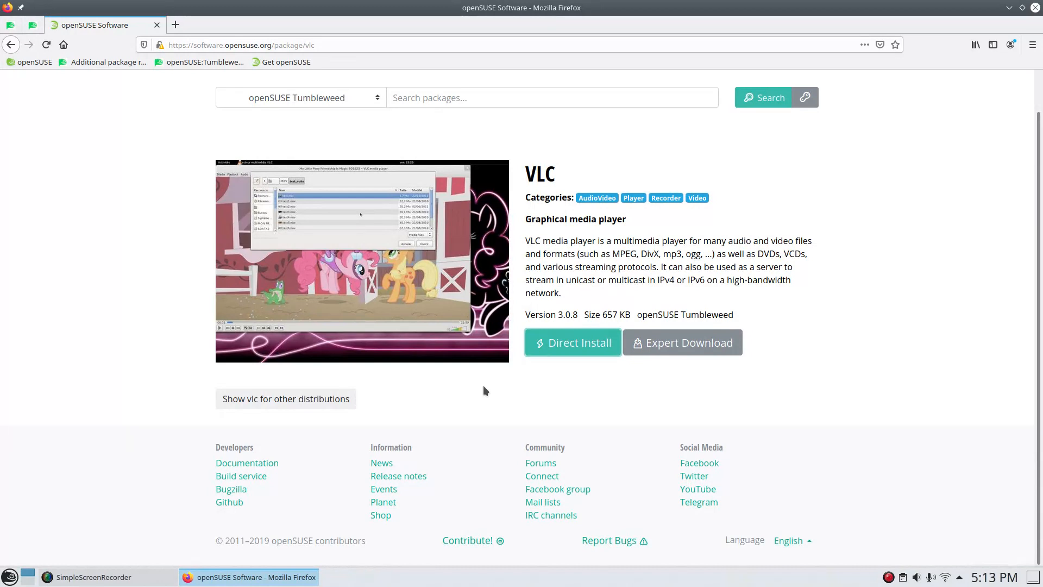
mouse_move(496, 388)
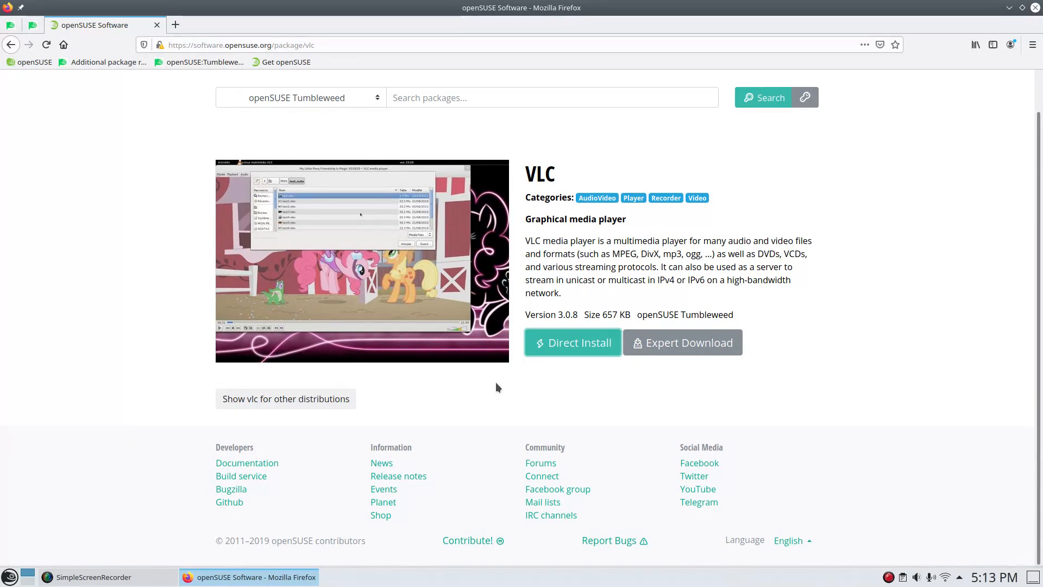